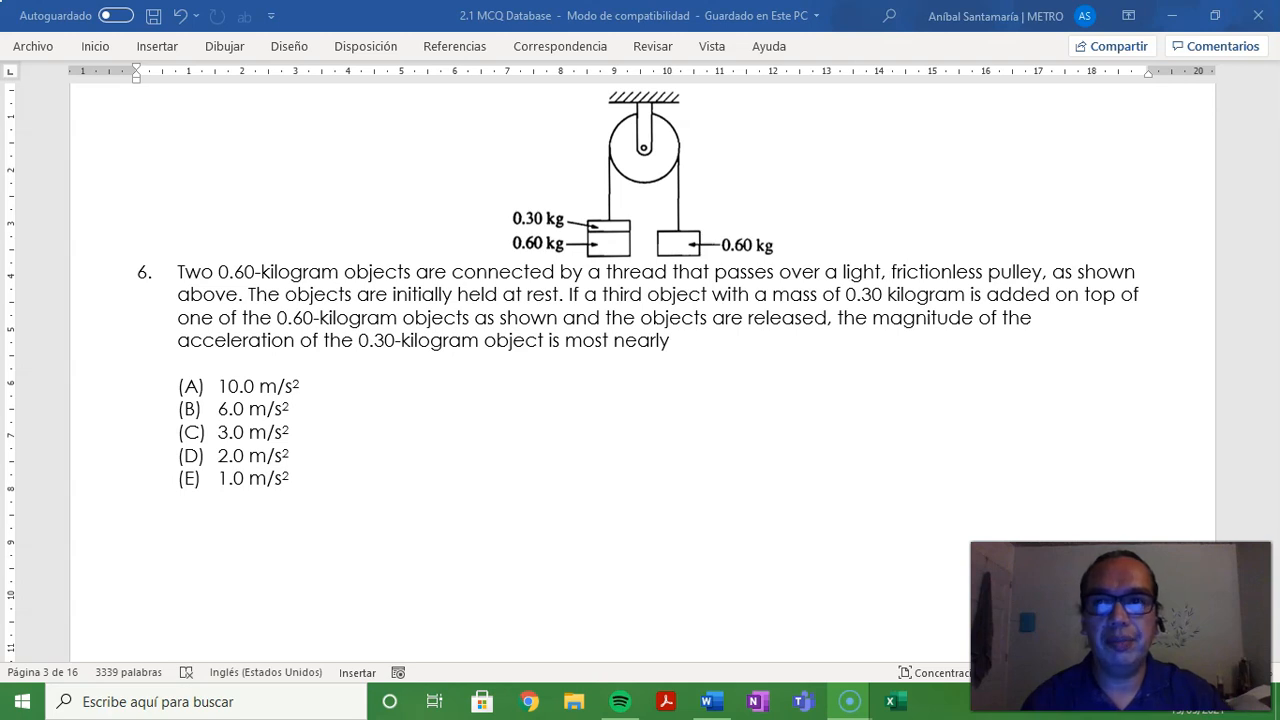
# Step: Sketch the red dashed rope arch below the answer choices
pyautogui.click(224, 46)
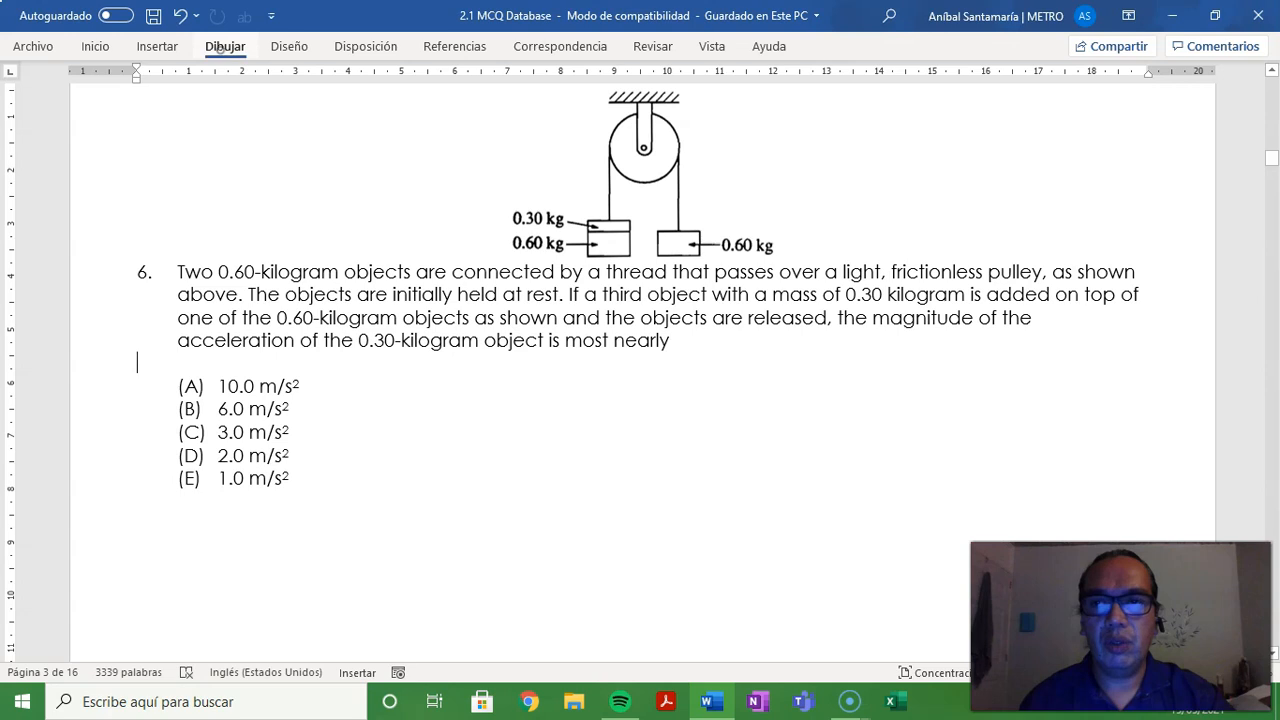
pyautogui.click(224, 46)
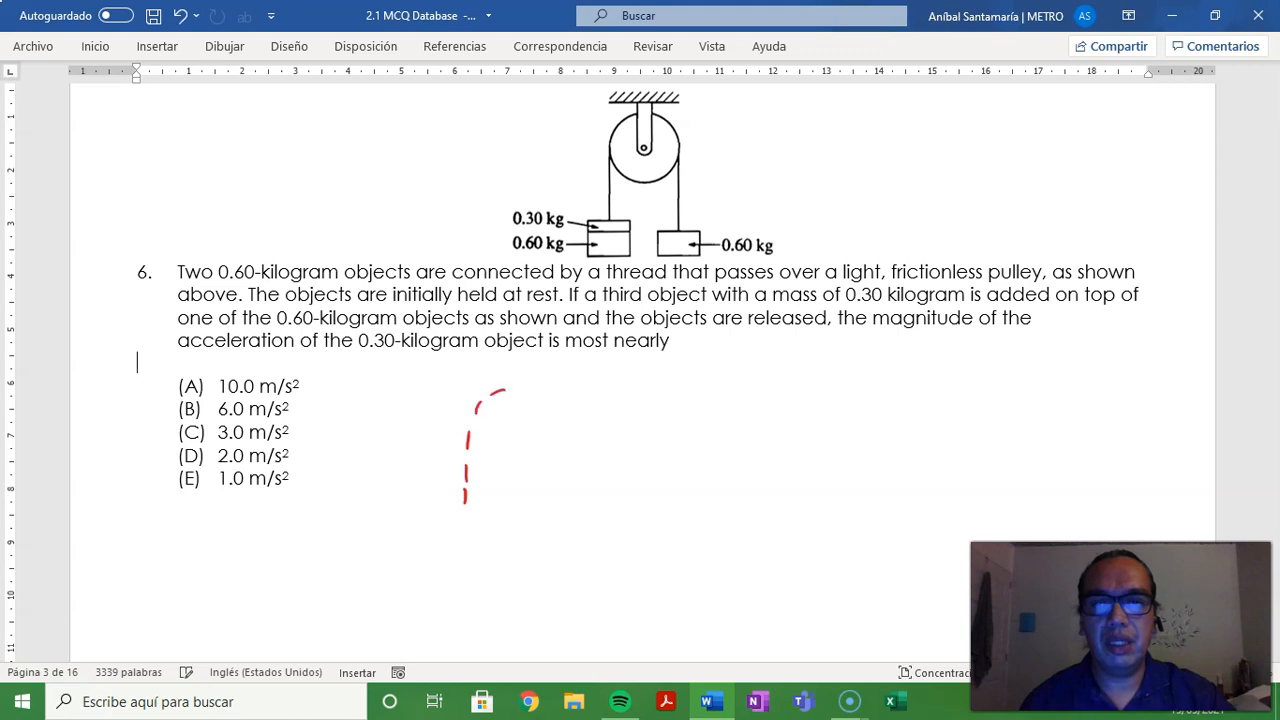
pyautogui.moveTo(490, 390); pyautogui.dragTo(556, 476)
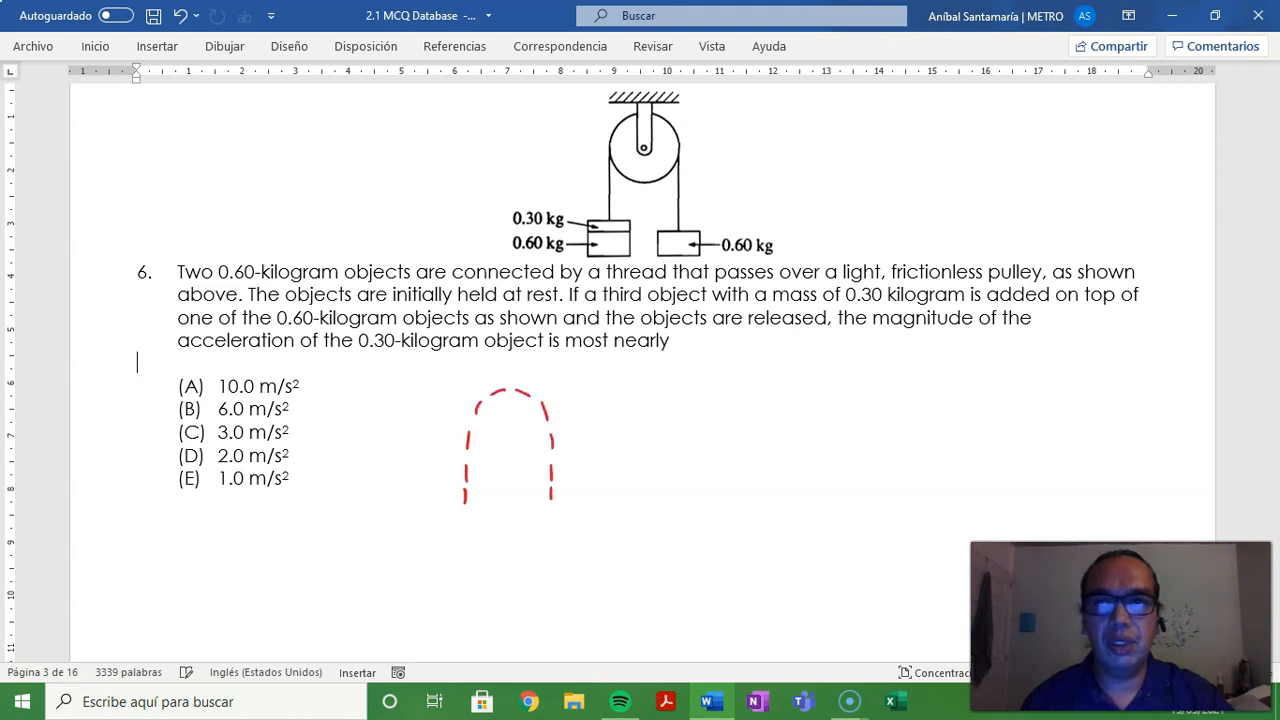
# Step: Switch to black ink for the end dots and the downward positive-direction arrow
pyautogui.click(224, 46)
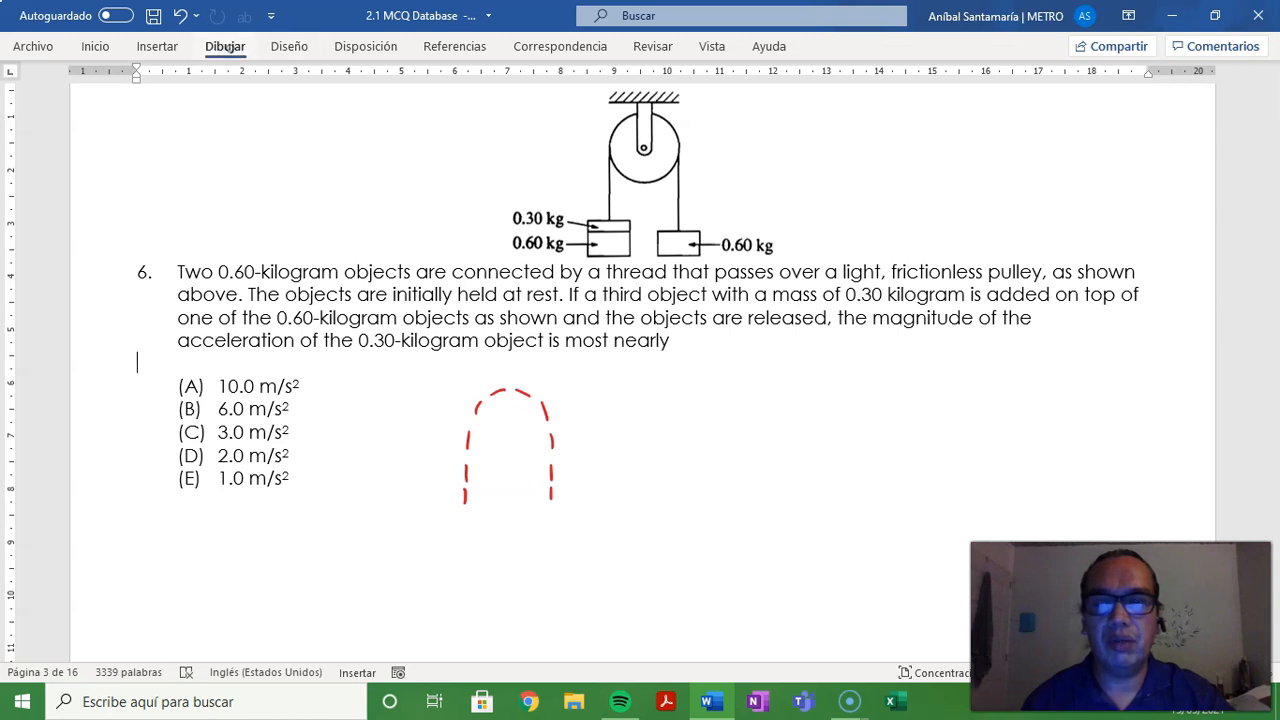
pyautogui.click(224, 46)
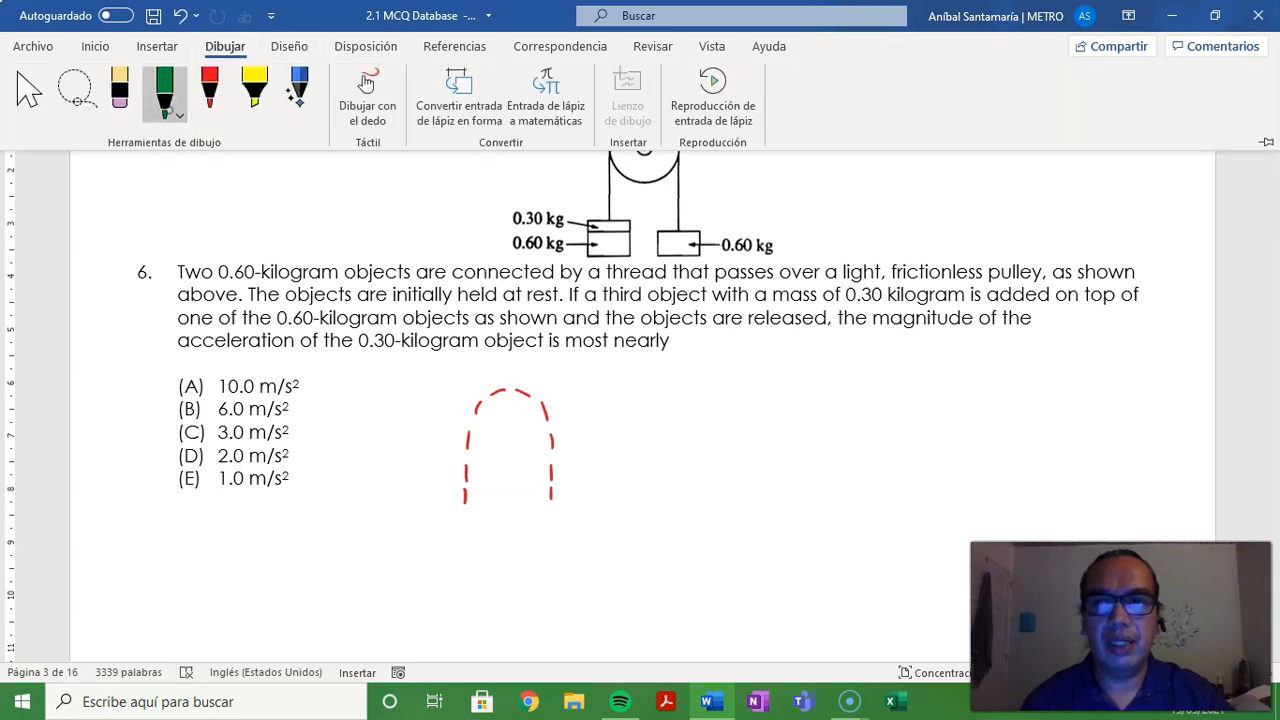
pyautogui.click(164, 94)
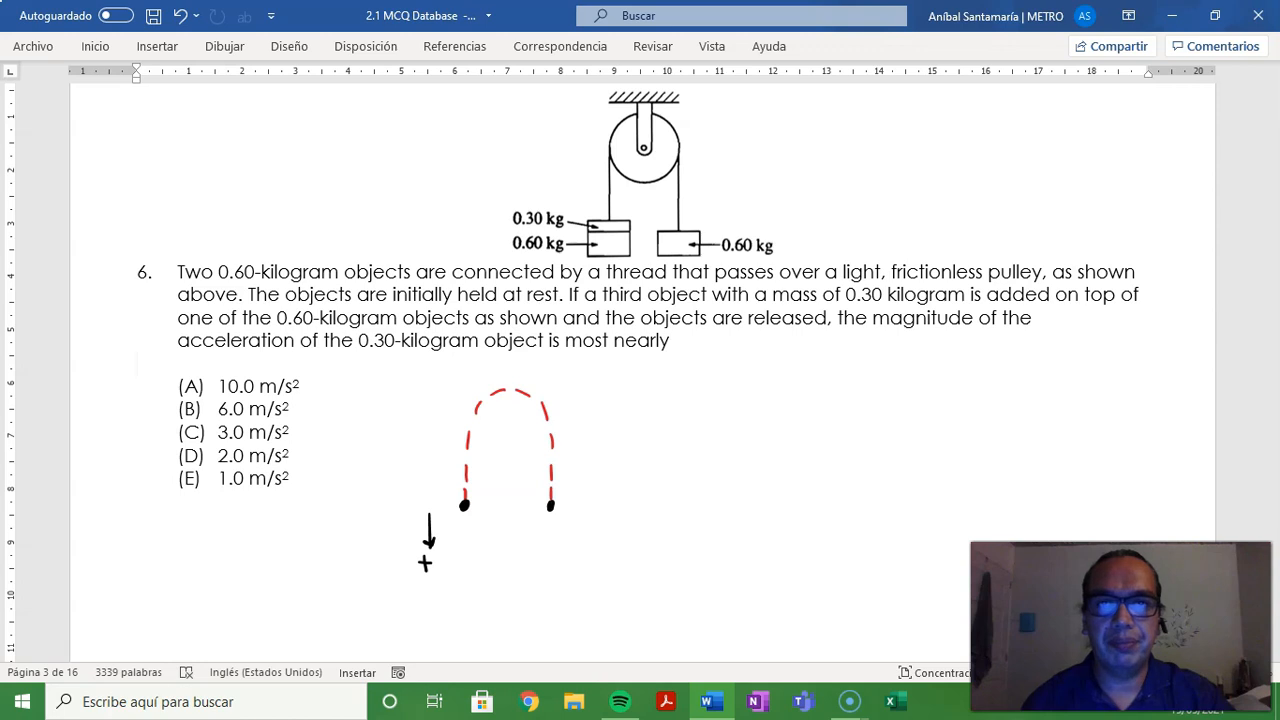
# Step: Ink blue weight arrows 0.9 kg·g and 0.6 kg·g down and tension T up on both rope ends
pyautogui.click(224, 46)
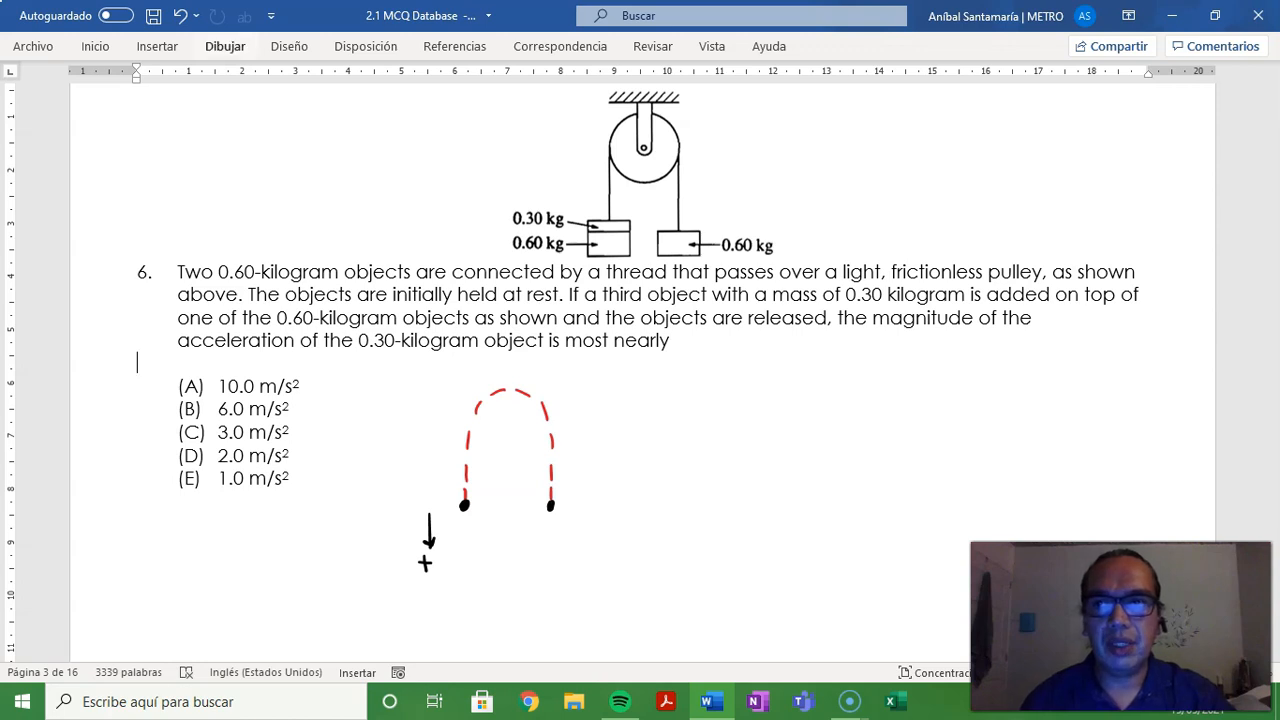
pyautogui.click(164, 90)
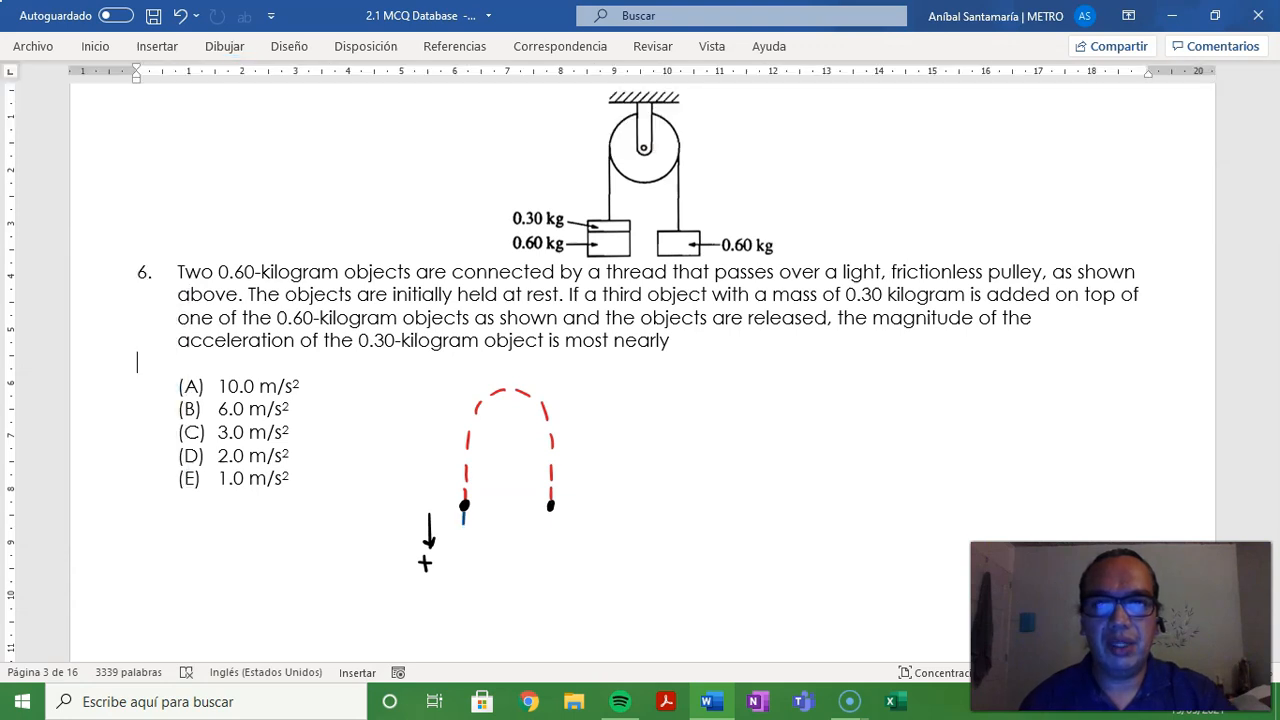
pyautogui.moveTo(464, 504); pyautogui.dragTo(464, 576)
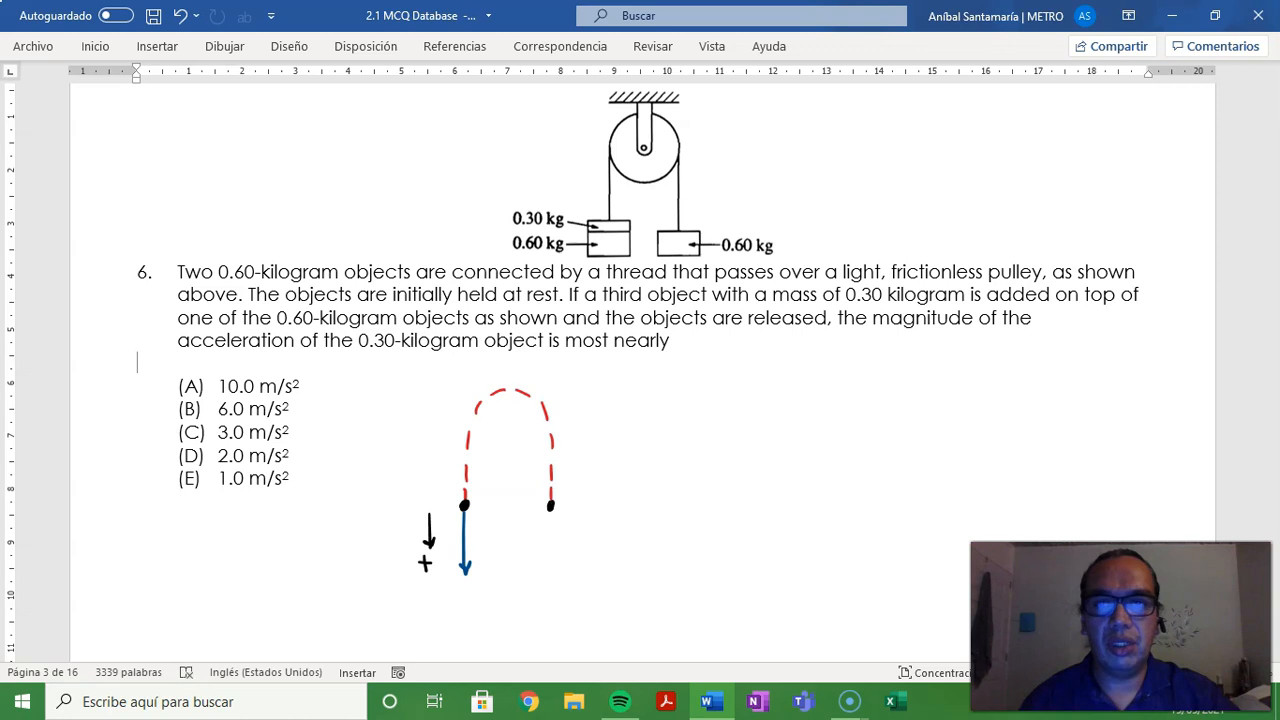
pyautogui.write('DA')
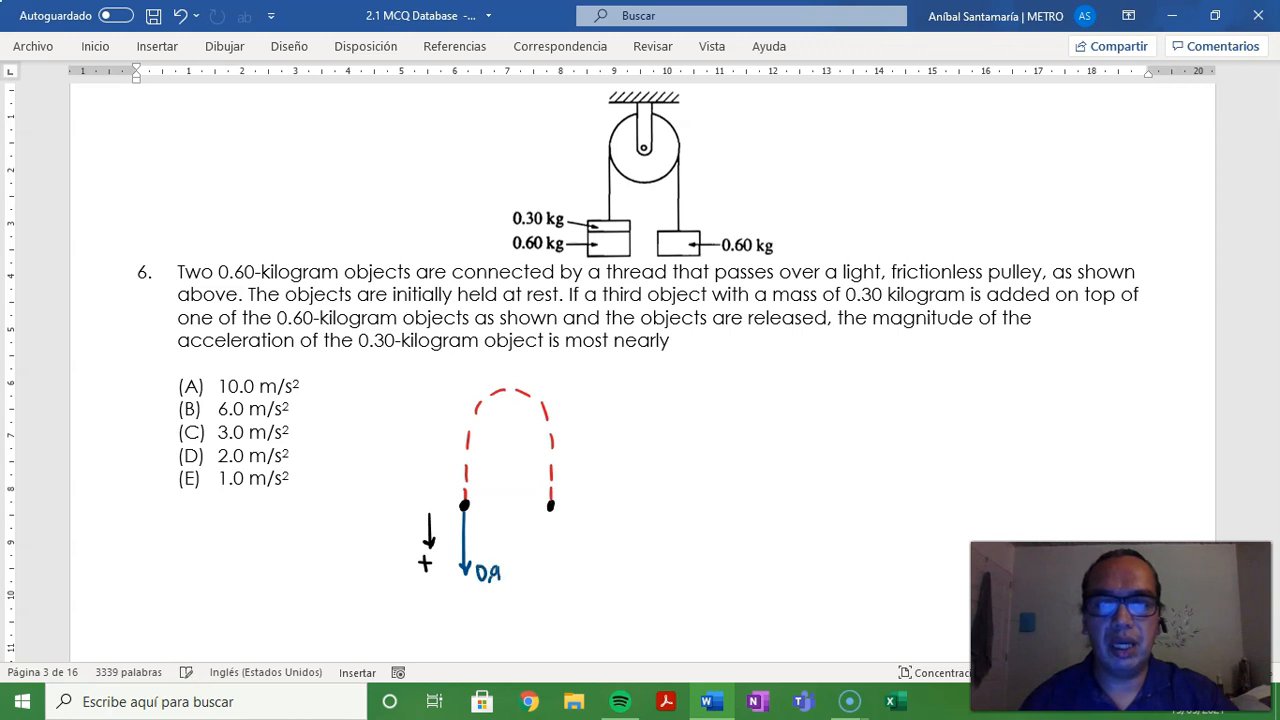
pyautogui.write('kg.')
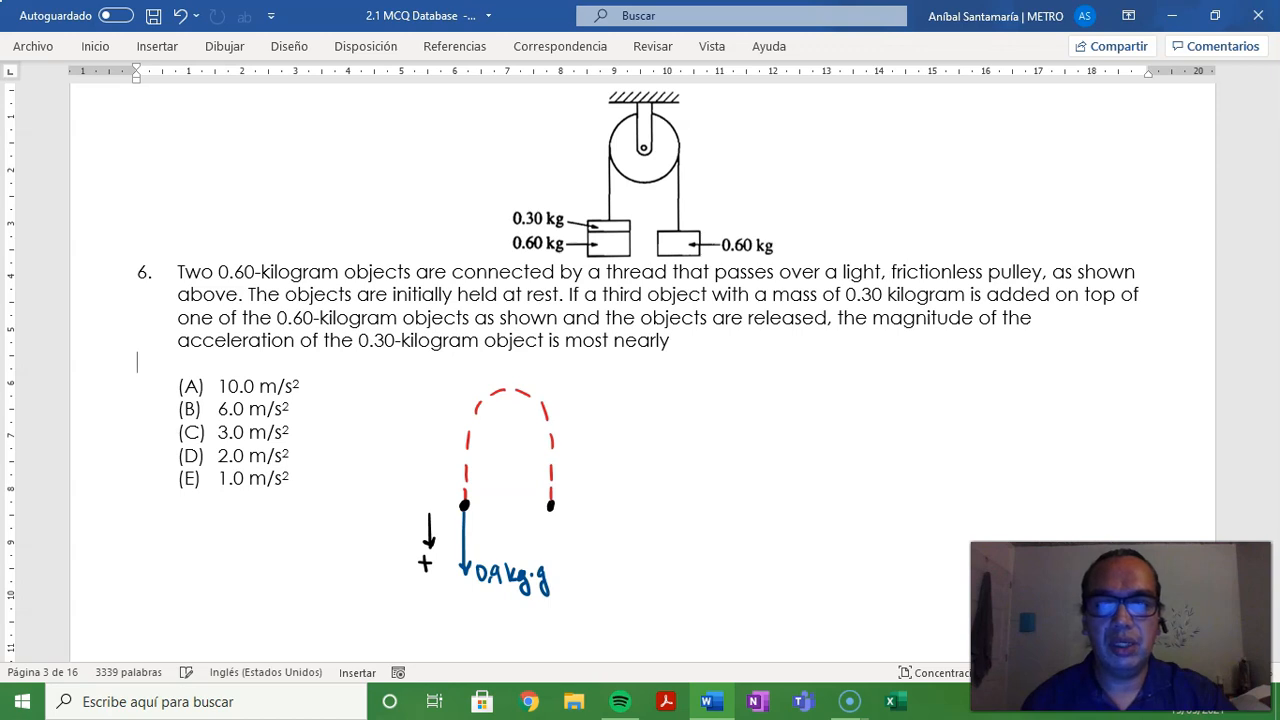
pyautogui.moveTo(464, 504); pyautogui.dragTo(464, 456)
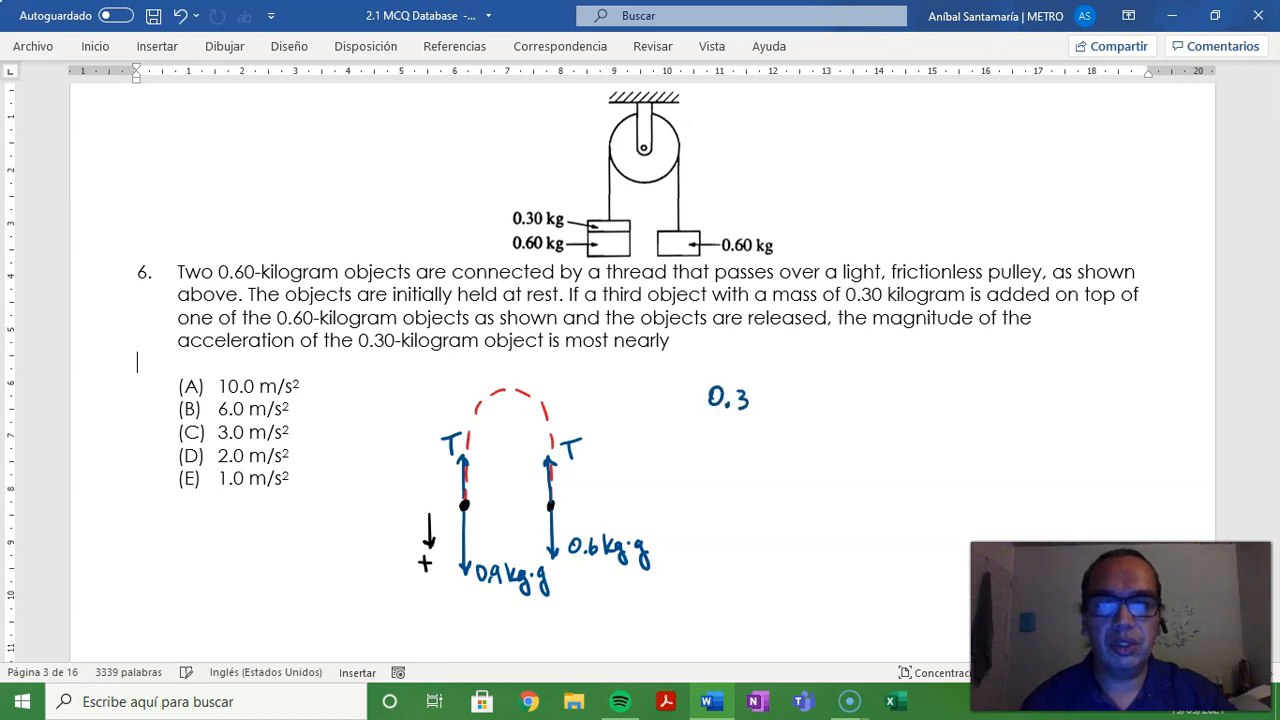
# Step: Handwrite 0.3 kg·g = m_sys·a and 0.3 kg·g = 1.5 kg·a, then begin 'a ='
pyautogui.write('kg·g = msys·a')
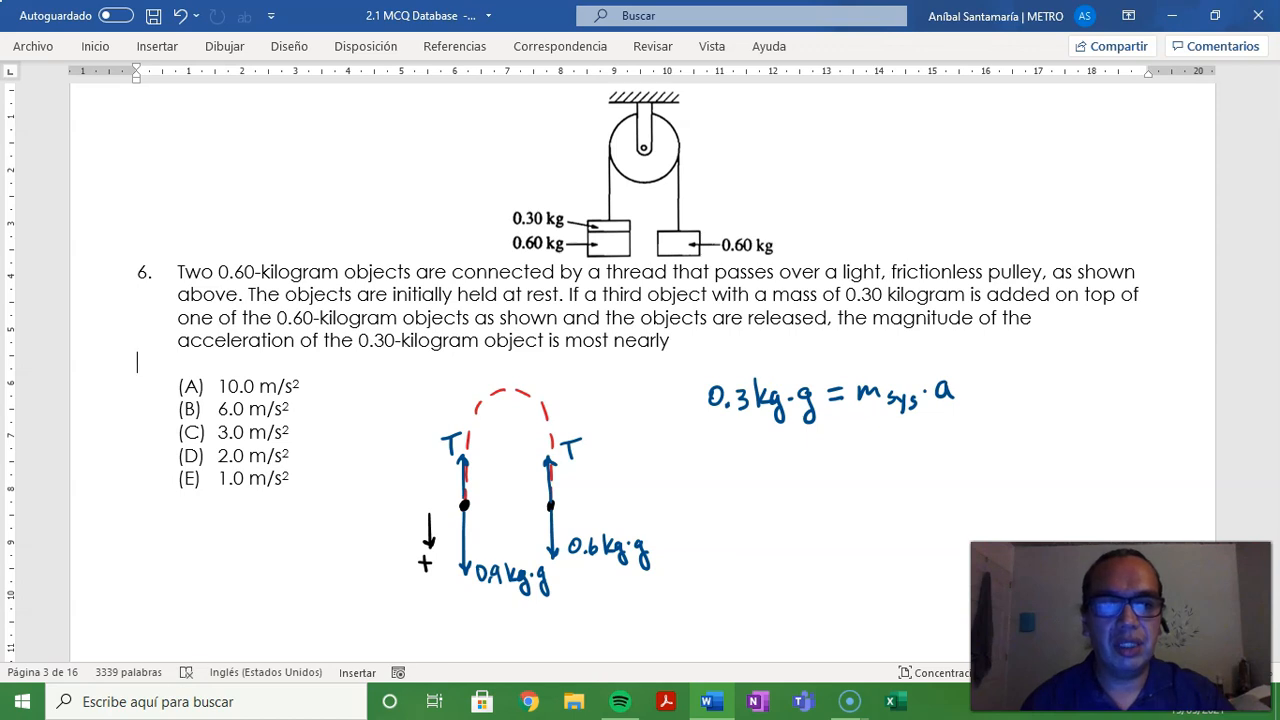
pyautogui.write('=')
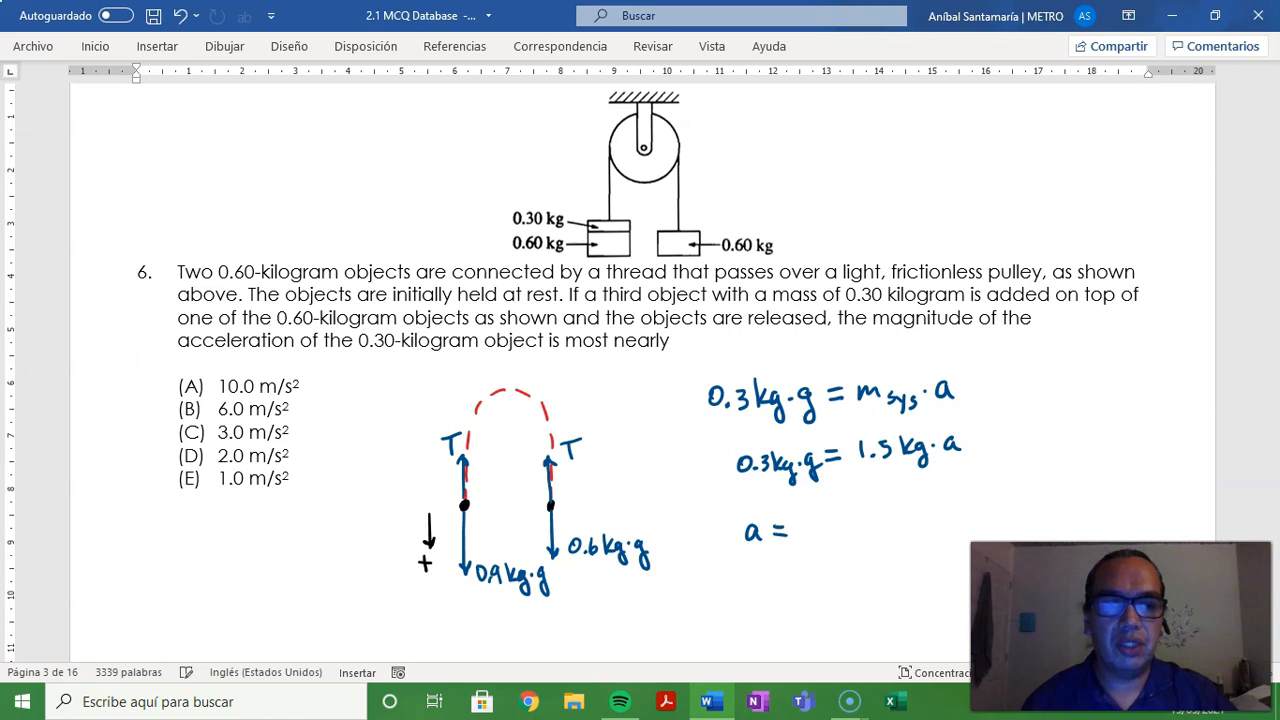
# Step: Finish the solution as a = (1/5)·g = 2 m/s²
pyautogui.write('1/5·g =')
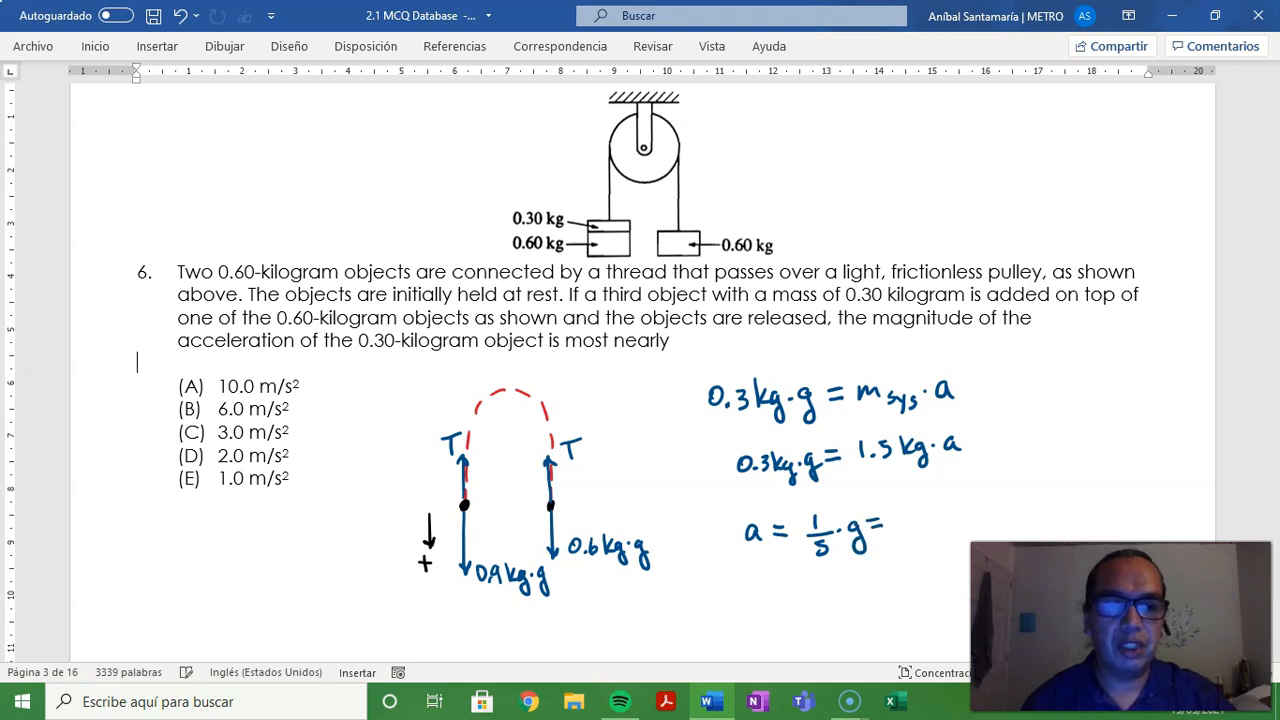
pyautogui.write('2 m/s²')
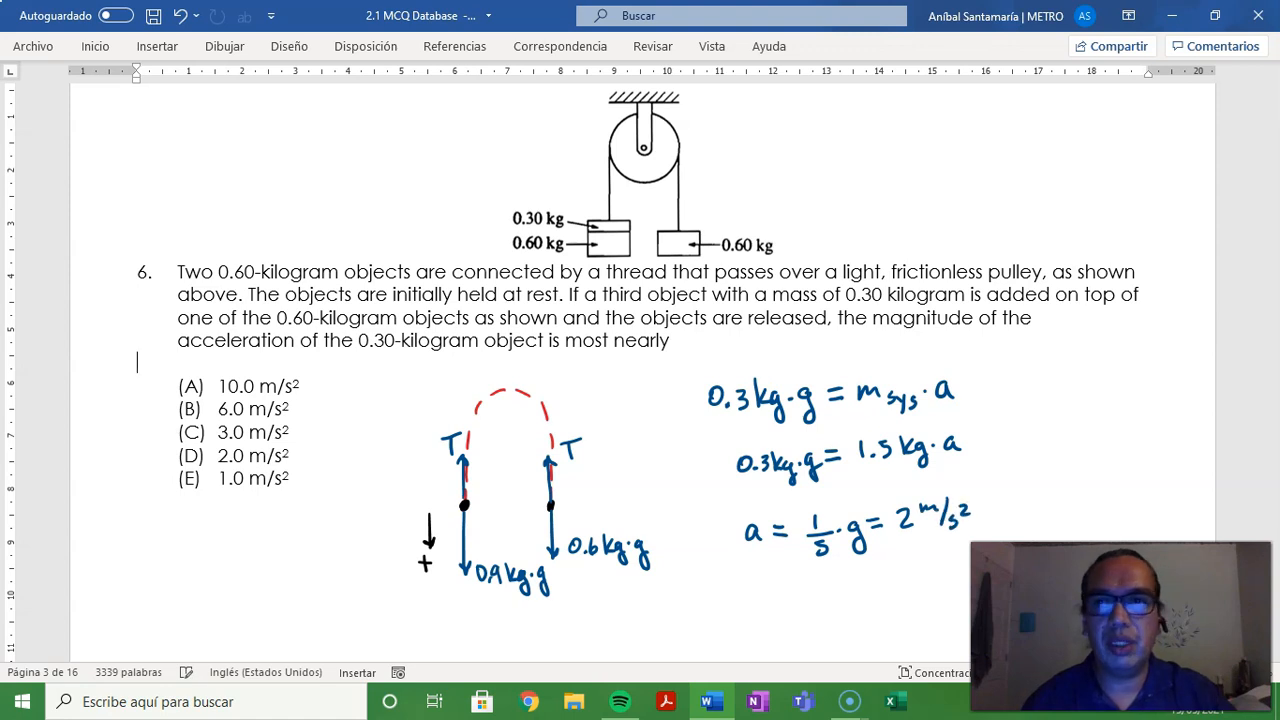
pyautogui.click(224, 46)
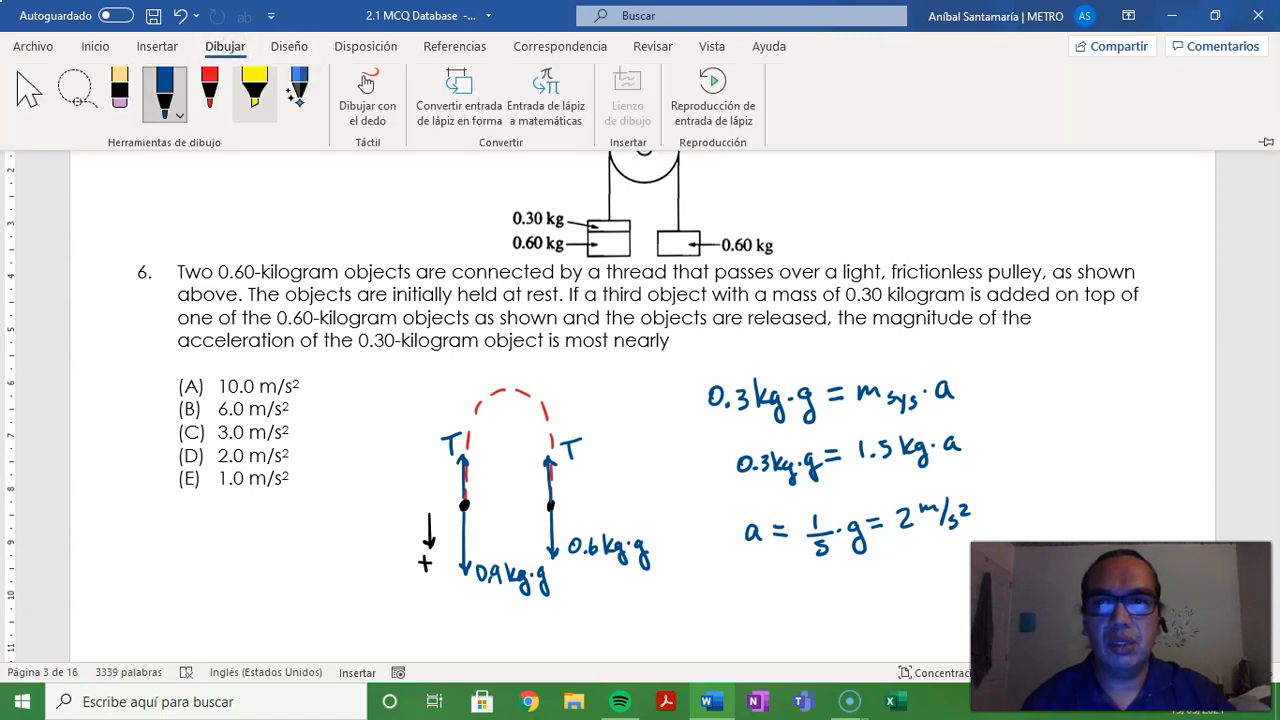